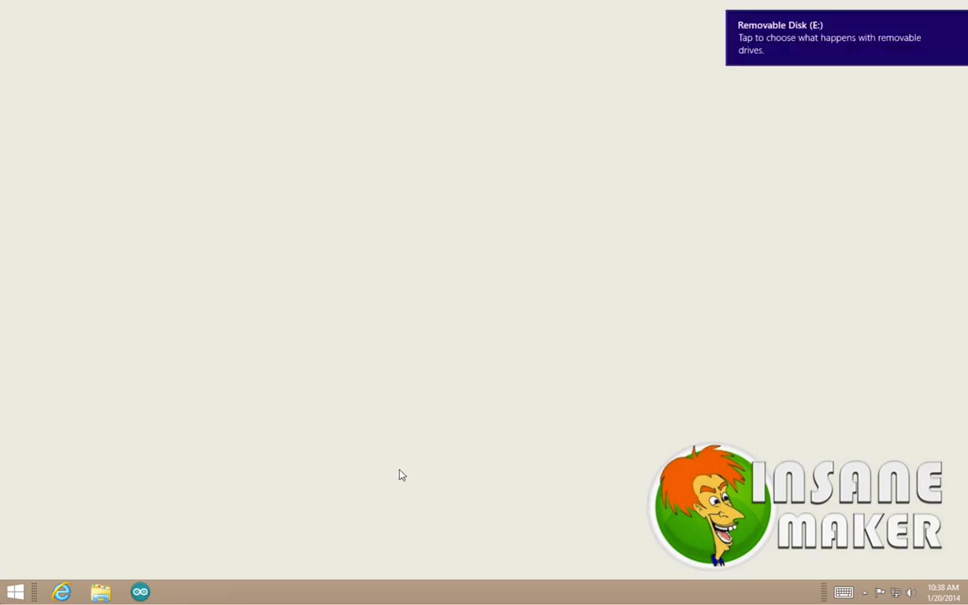
mouse_move(131, 578)
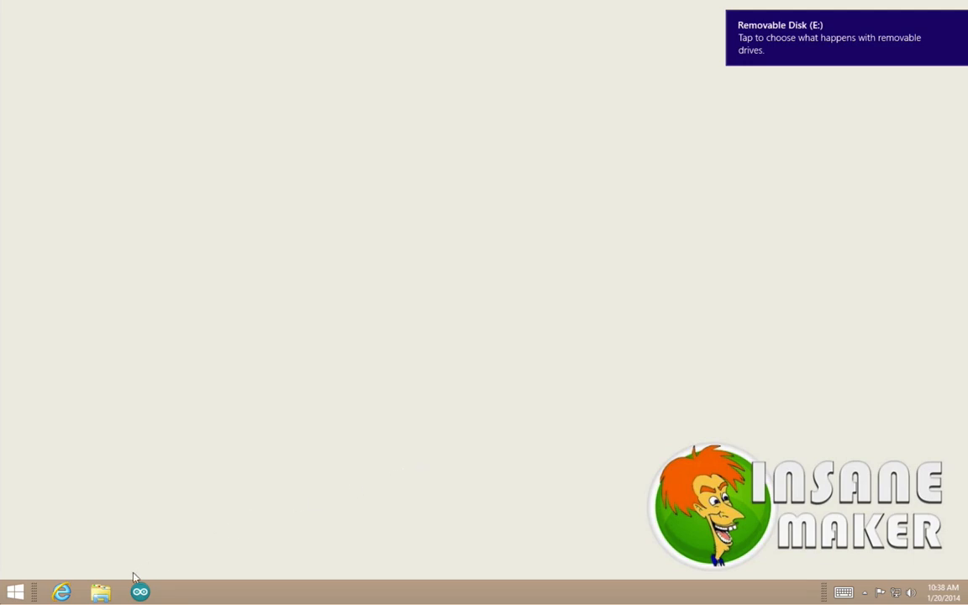
Step: Browse to This PC and bring up the removable disk's options to reach cmdline
left_click(100, 591)
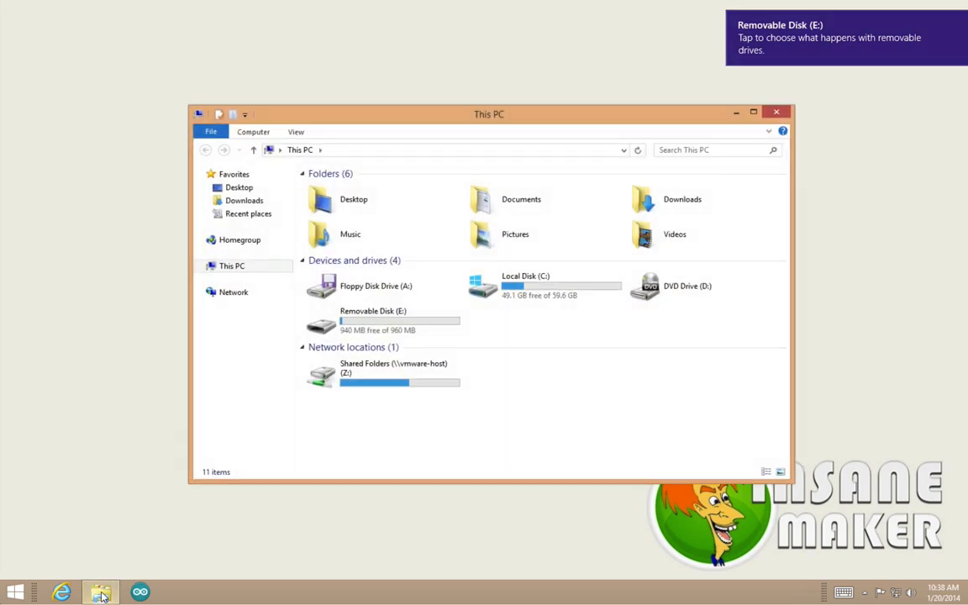
right_click(343, 201)
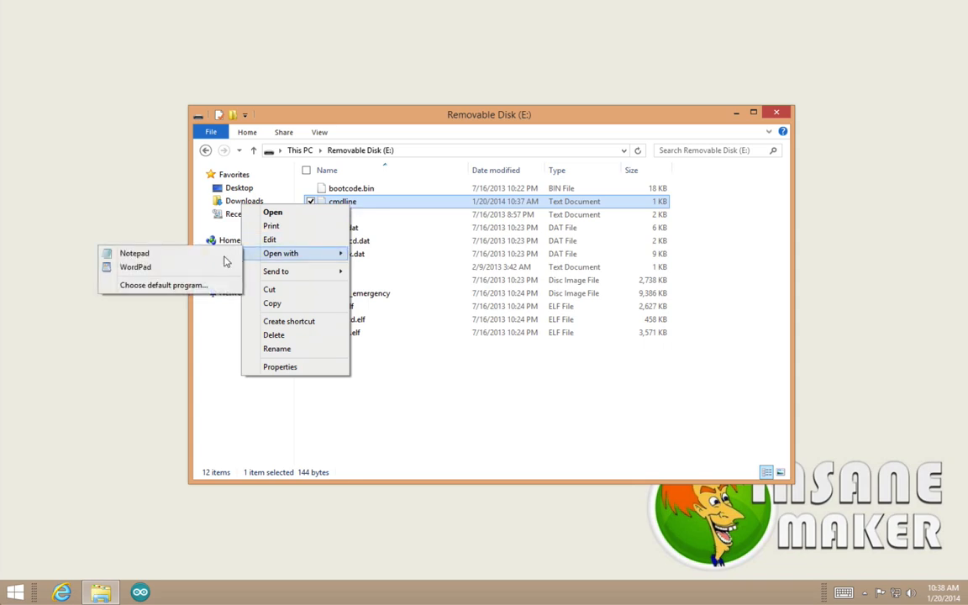
mouse_move(135, 252)
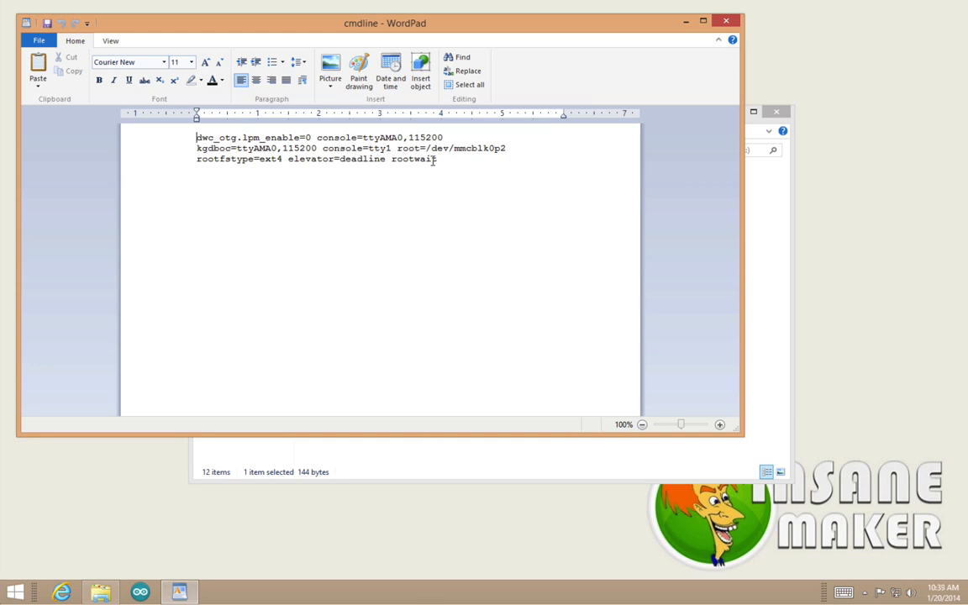
Step: Append ip=169.254.1.1 after rootwait in cmdline.txt, then save and close WordPad
type("ip")
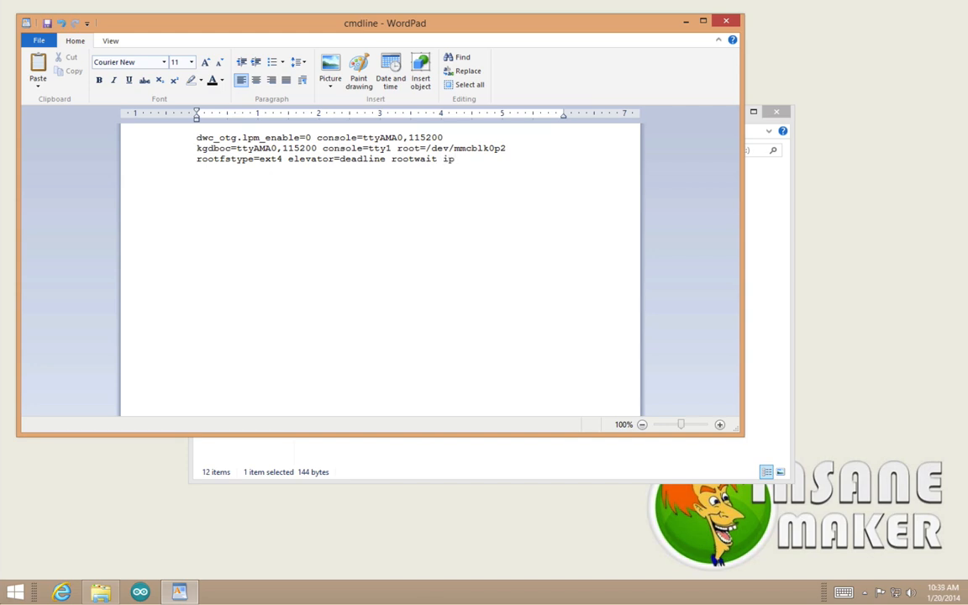
type("=")
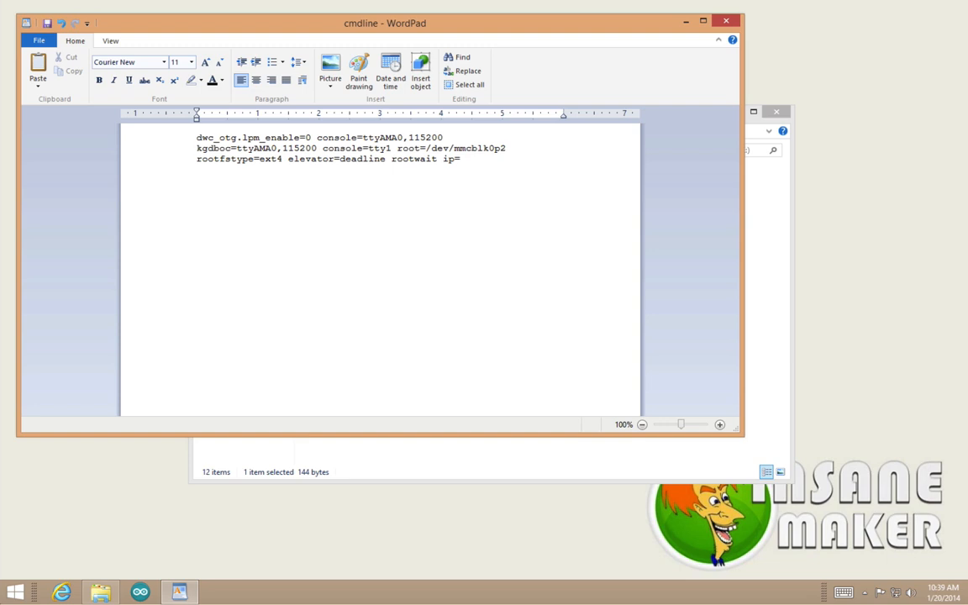
type("169")
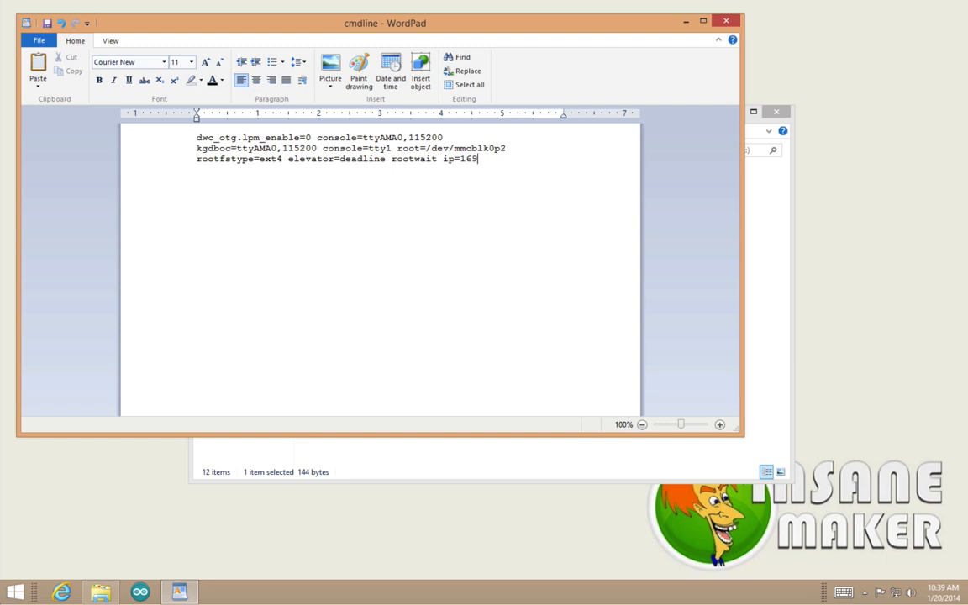
type(".254.1.")
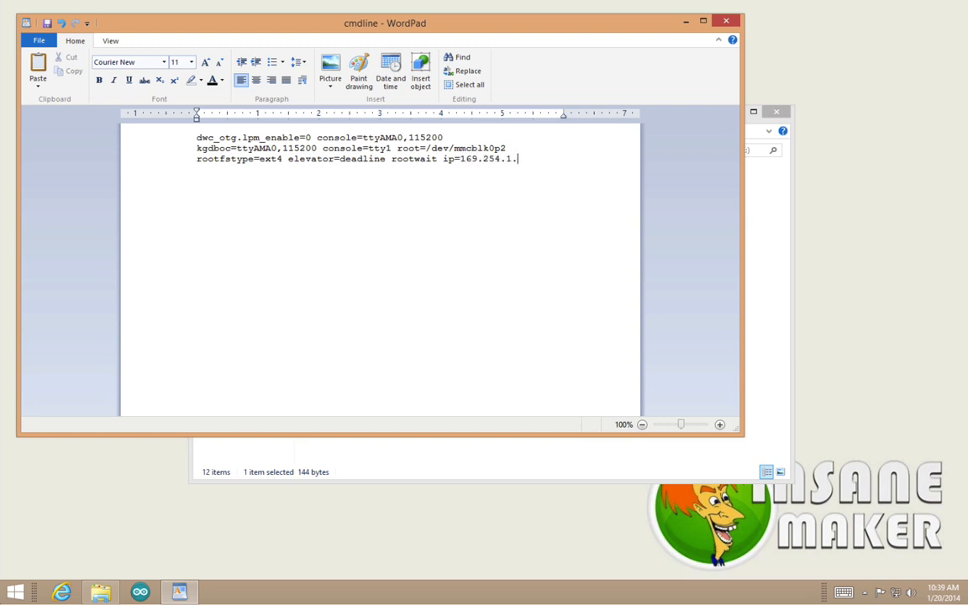
type("1")
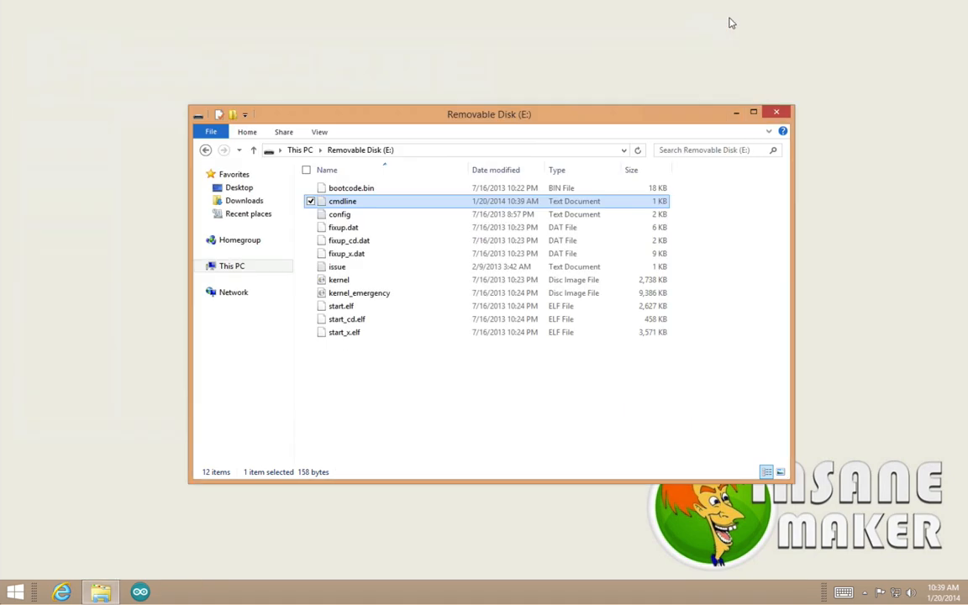
Step: Return to This PC and eject Removable Disk (E:)
left_click(232, 265)
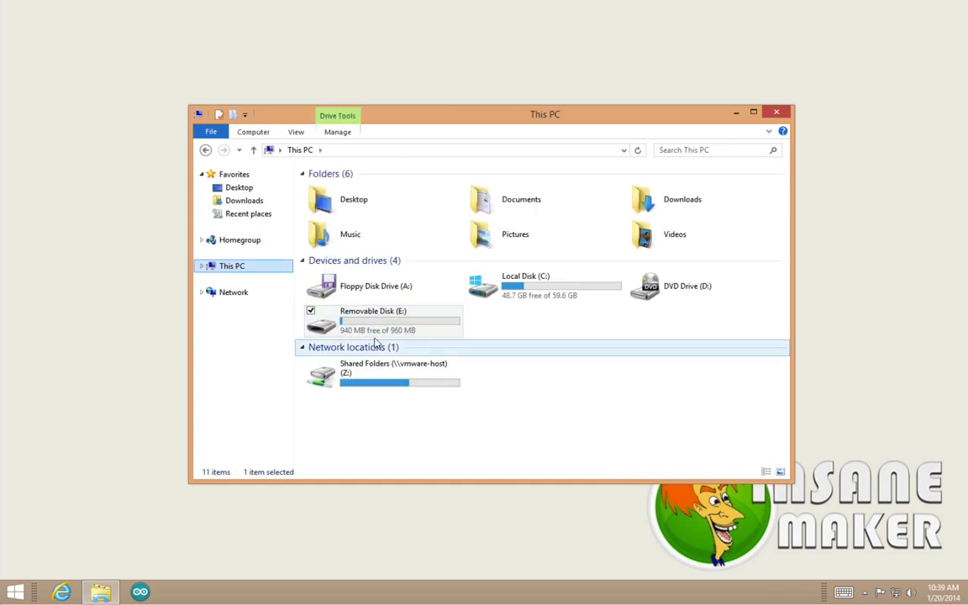
right_click(369, 321)
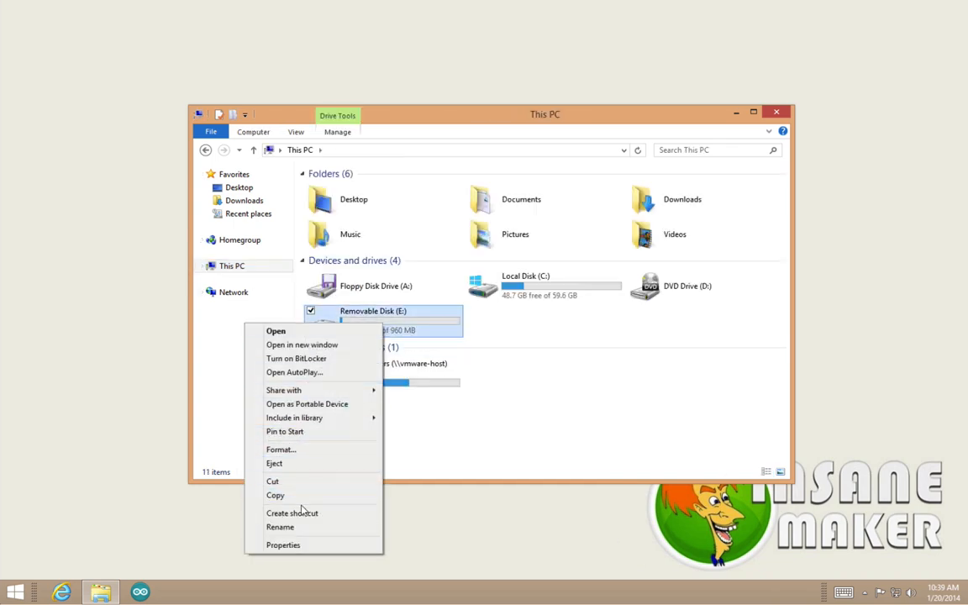
left_click(274, 463)
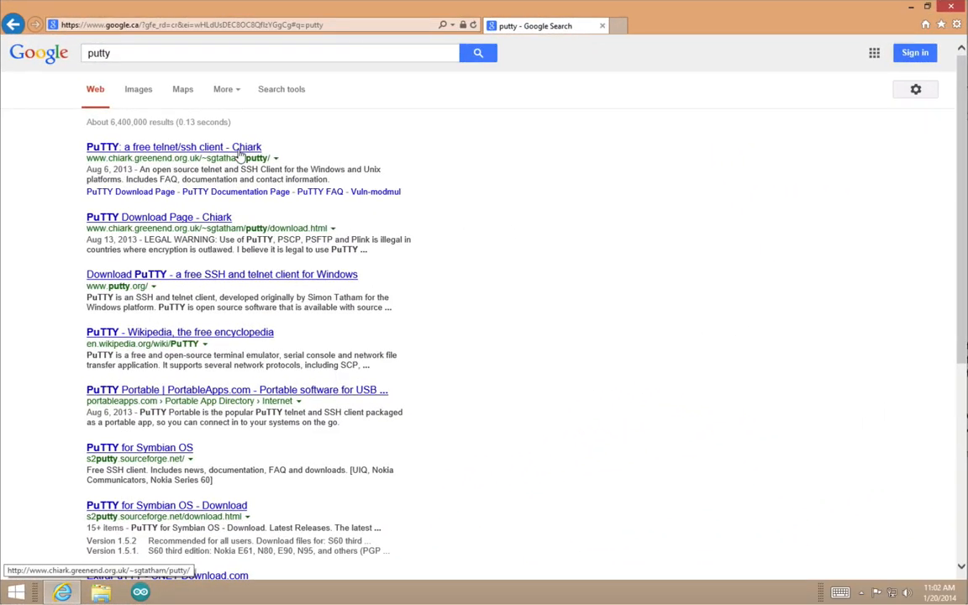
Step: Download putty.exe from the PuTTY Download Page and show the downloads list
left_click(158, 216)
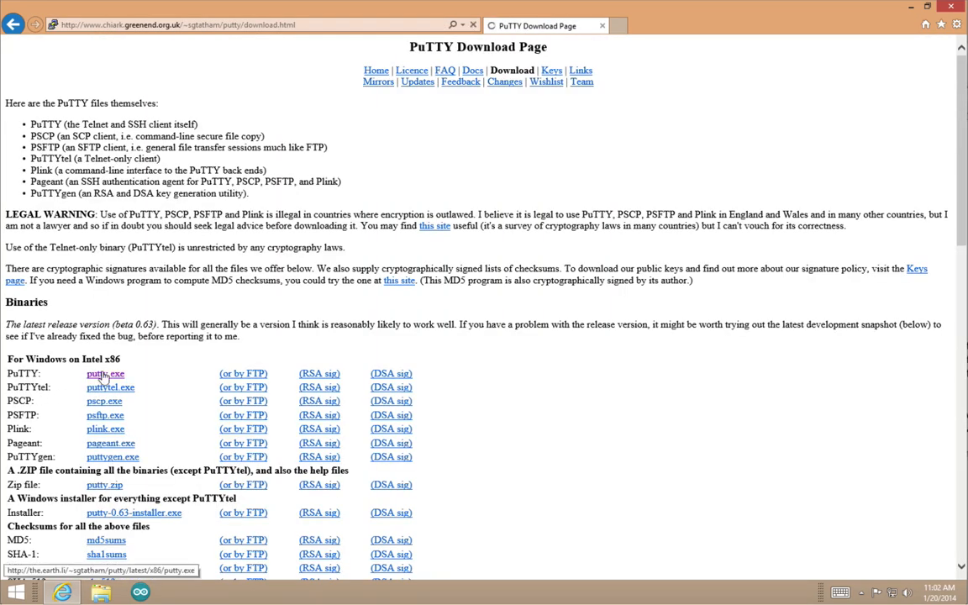
left_click(105, 373)
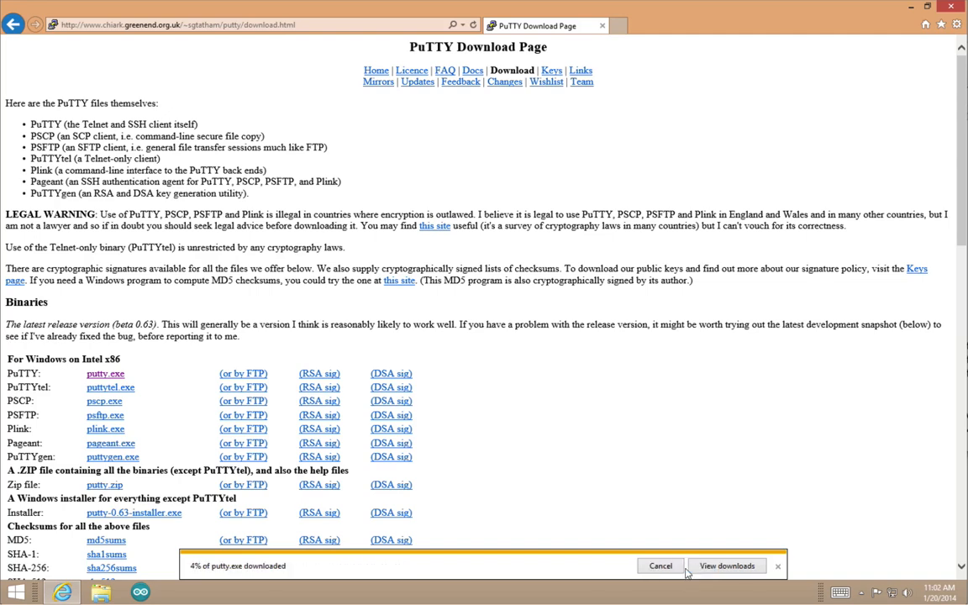
left_click(726, 565)
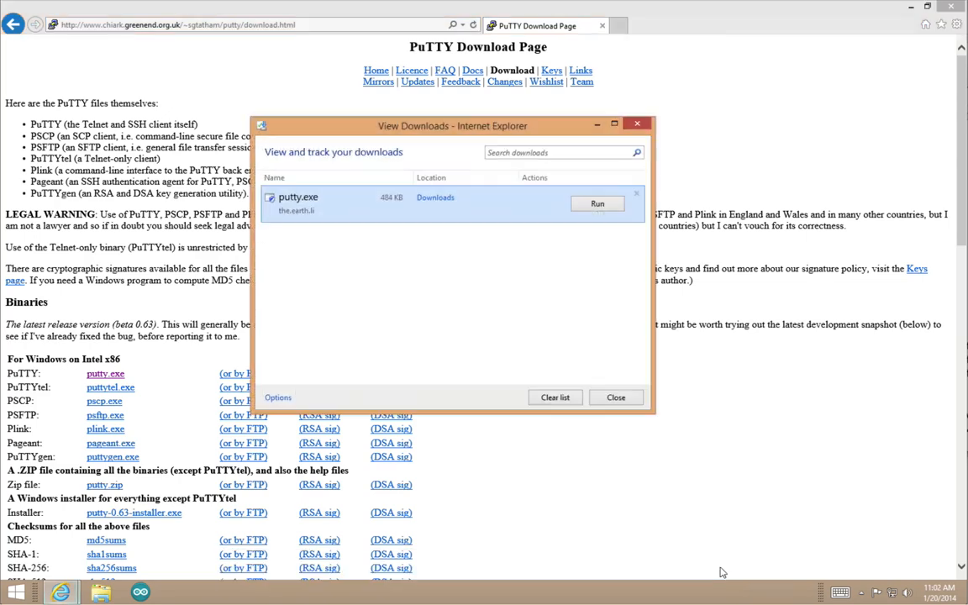
Step: Run putty.exe and connect over SSH port 22 to the Pi at 169.254.1.1
left_click(598, 203)
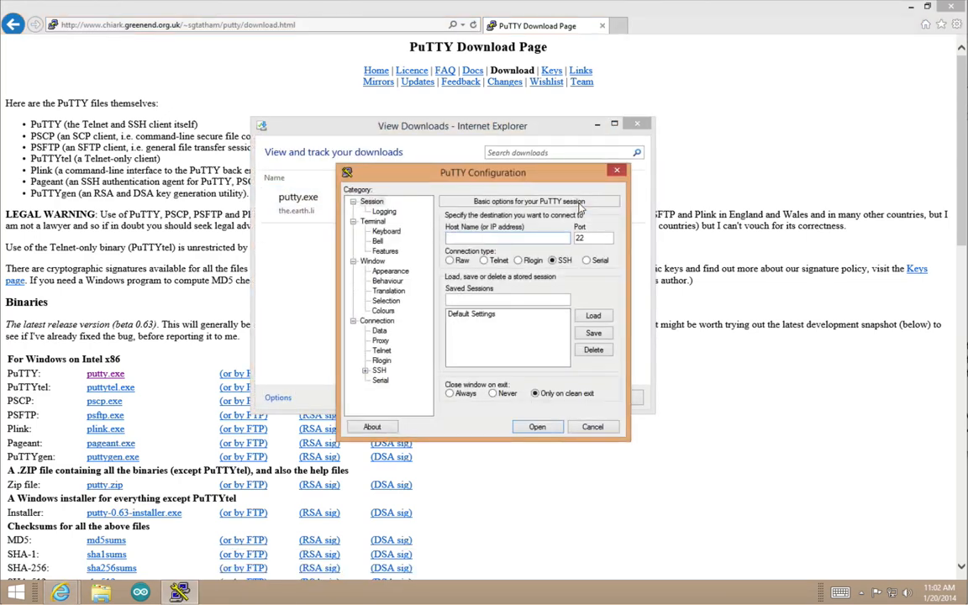
type("19")
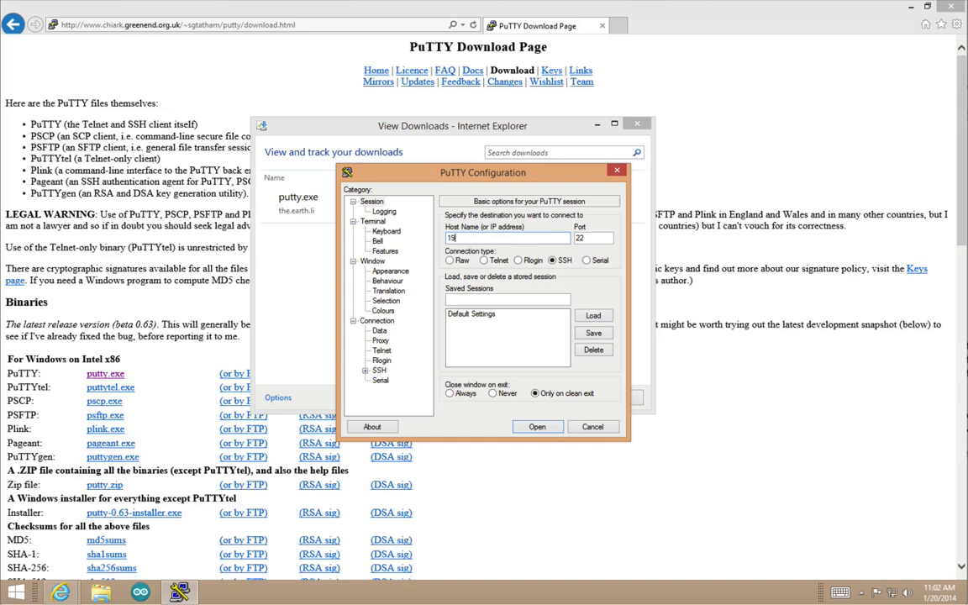
type("169.")
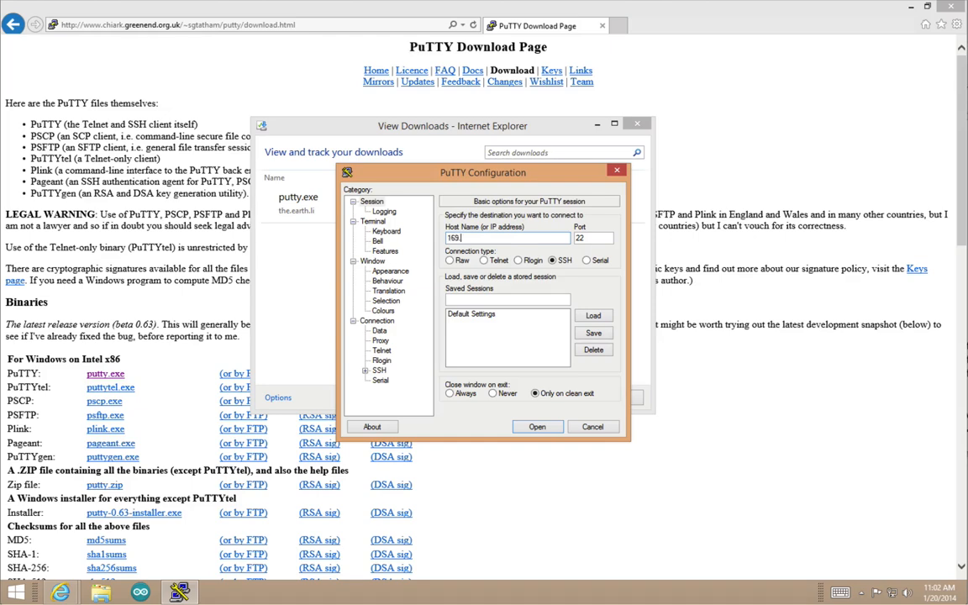
left_click(536, 426)
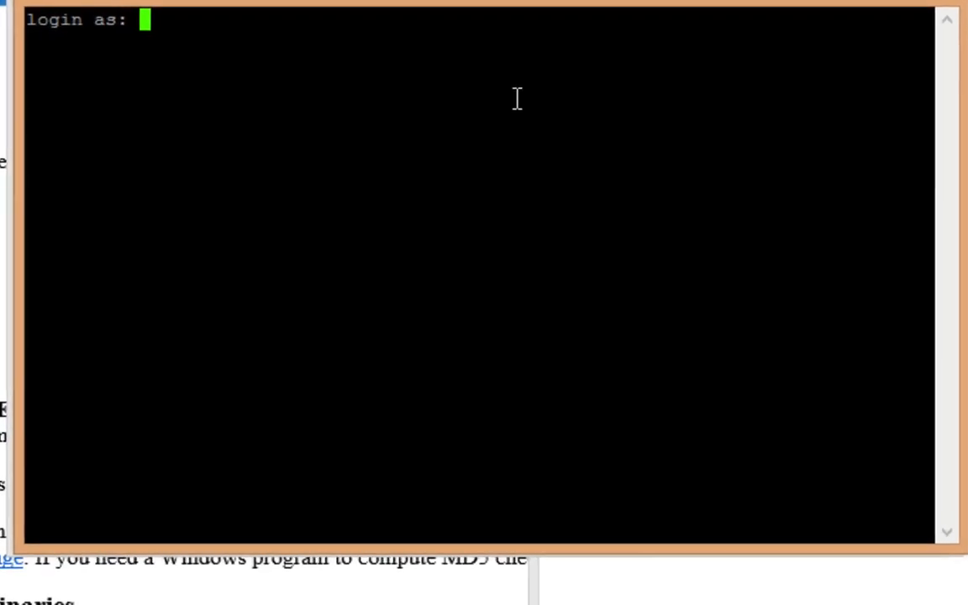
Step: Log in as pi with its password and begin typing whoami at the pi@raspberrypi prompt
type("pi")
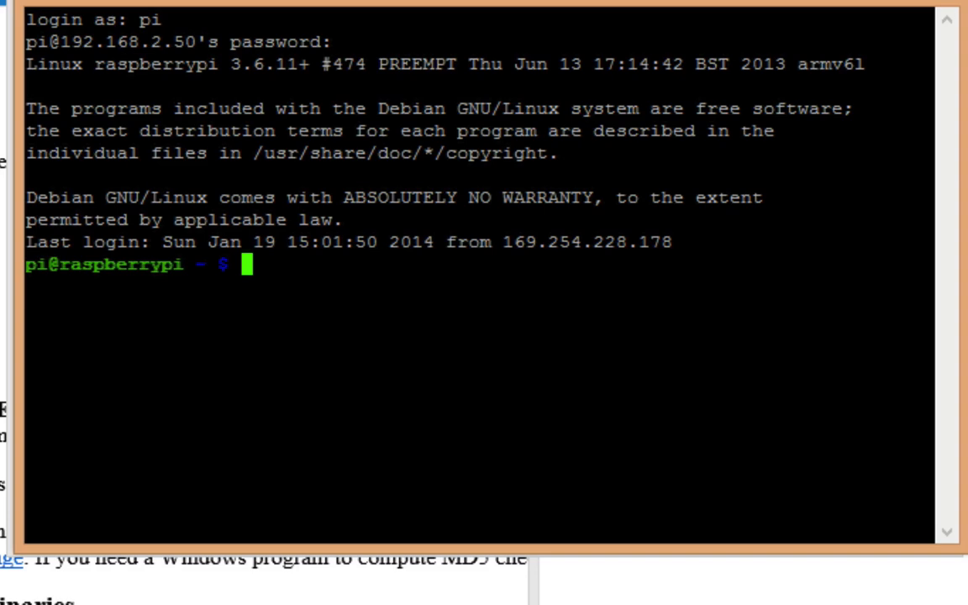
type("whoa")
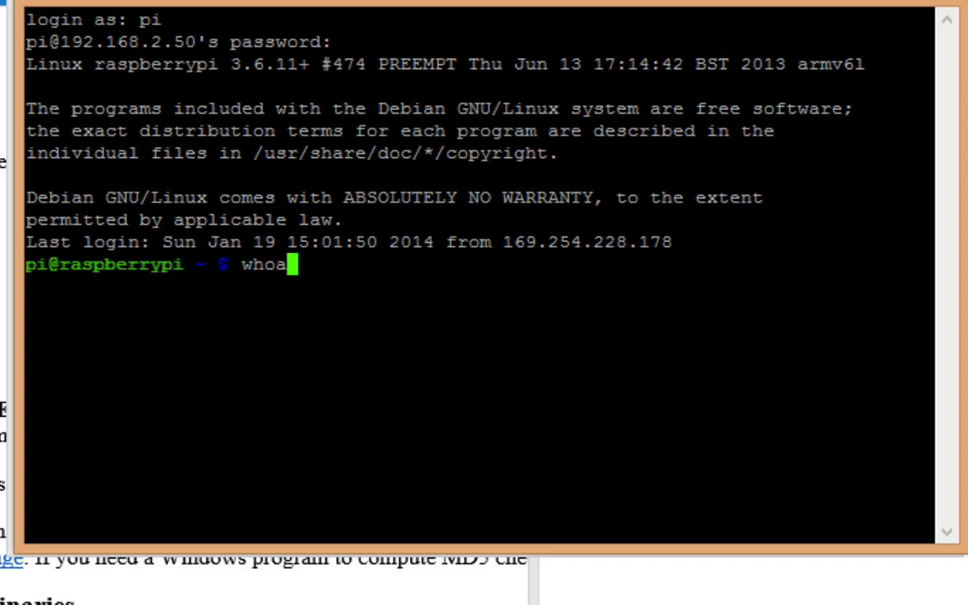
type("m")
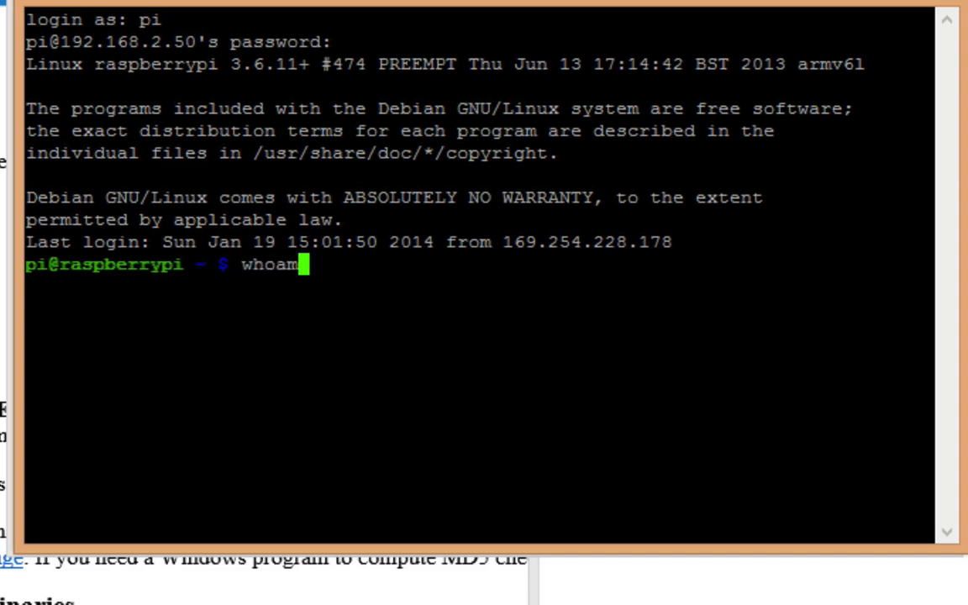